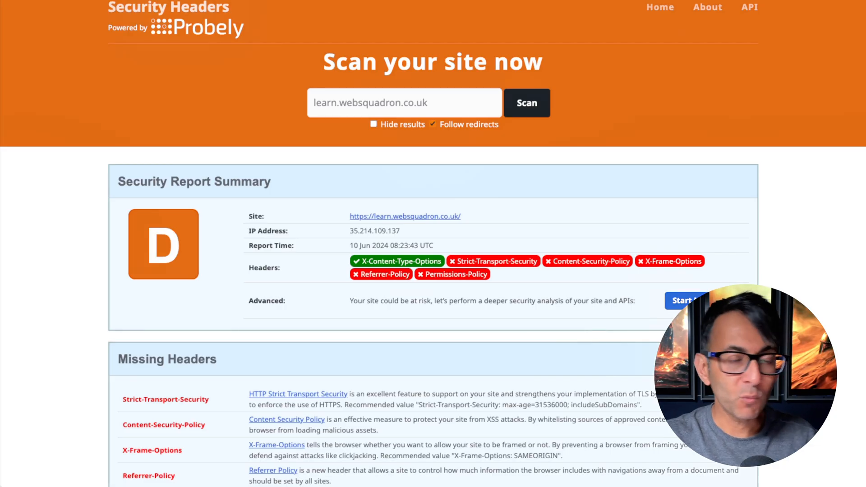
Step: Locate the Headers Security Advanced & HSTS WP plugin under Add New Plugin and review its details popup
{"action": "scroll", "scroll_direction": "down", "scroll_amount": 3}
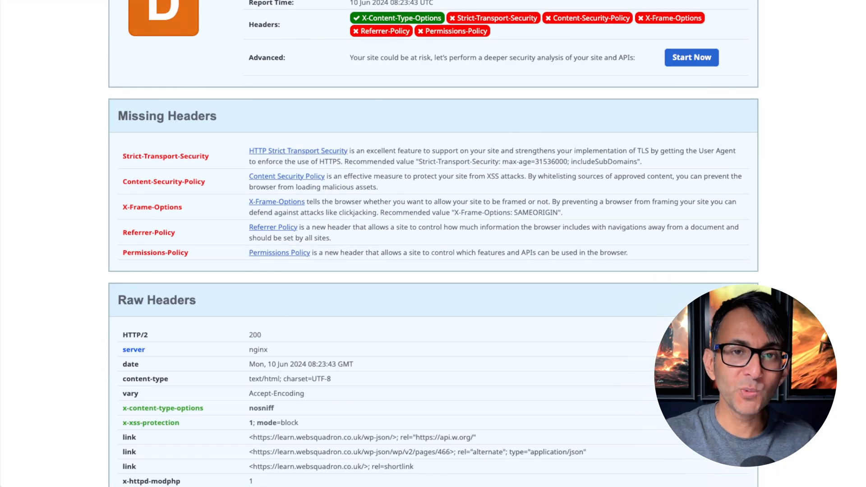
{"action": "mouse_move", "coordinate": [661, 210]}
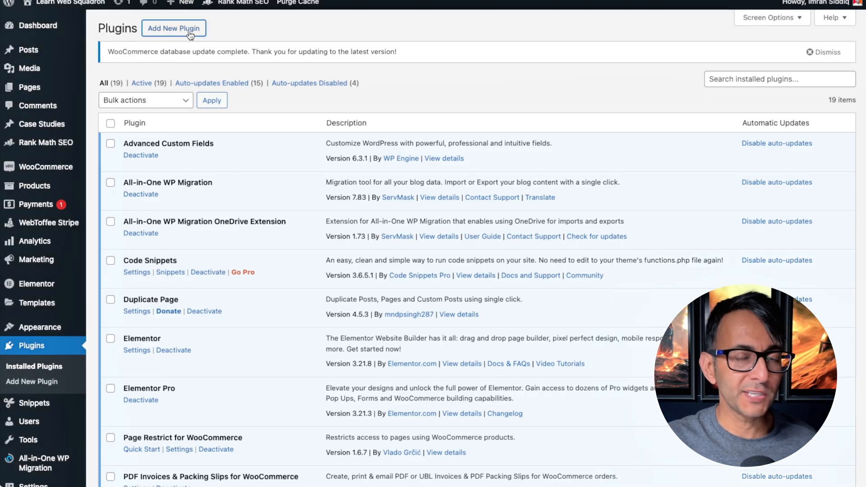
{"action": "left_click", "coordinate": [173, 28]}
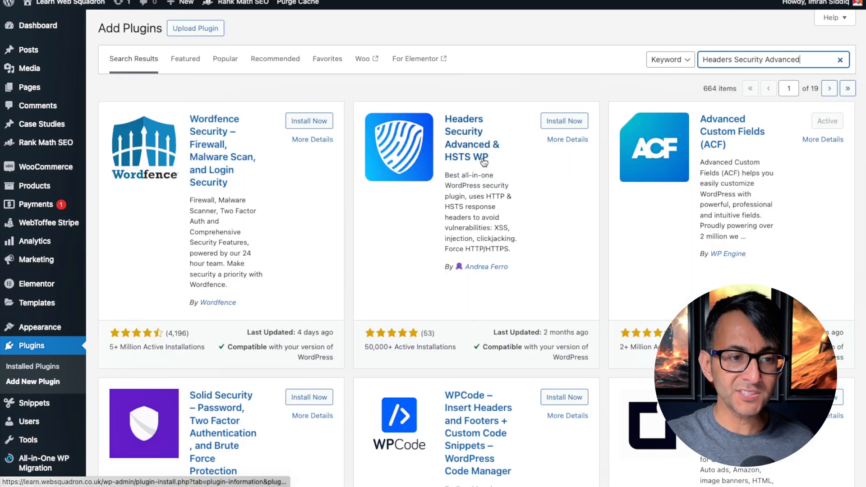
{"action": "mouse_move", "coordinate": [474, 136]}
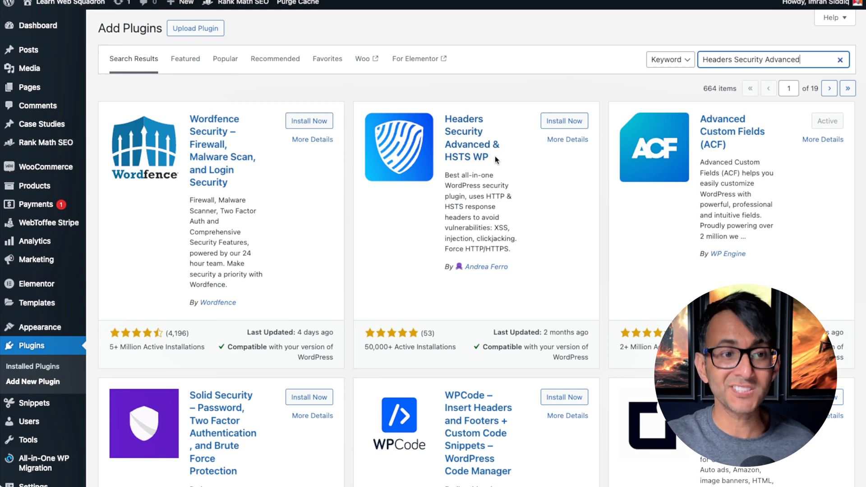
{"action": "left_click", "coordinate": [567, 139]}
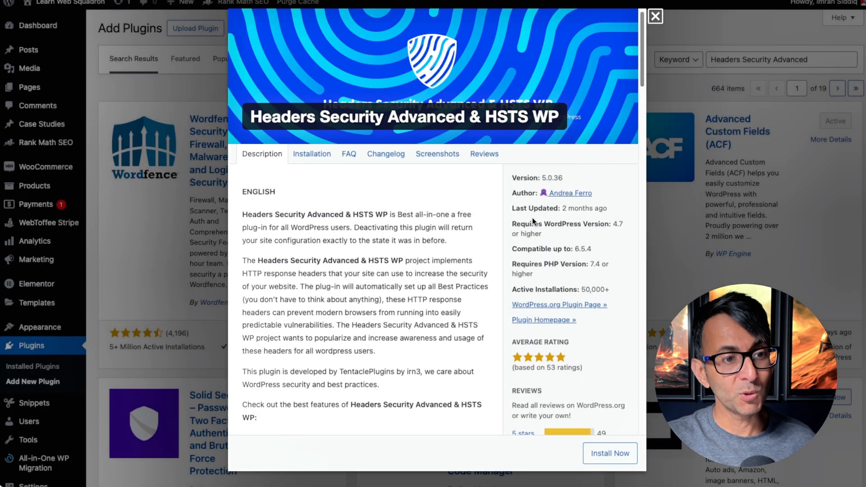
{"action": "scroll", "scroll_direction": "down", "scroll_amount": 3}
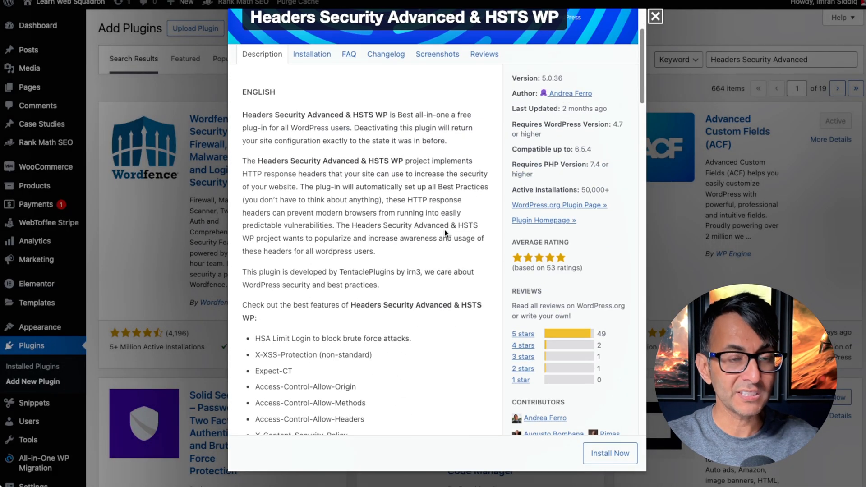
{"action": "scroll", "scroll_direction": "down", "scroll_amount": 3}
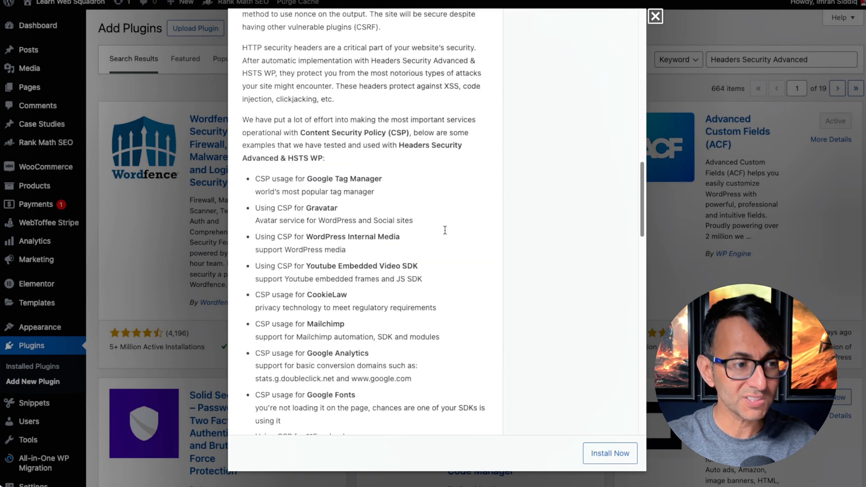
{"action": "scroll", "scroll_direction": "down", "scroll_amount": 3}
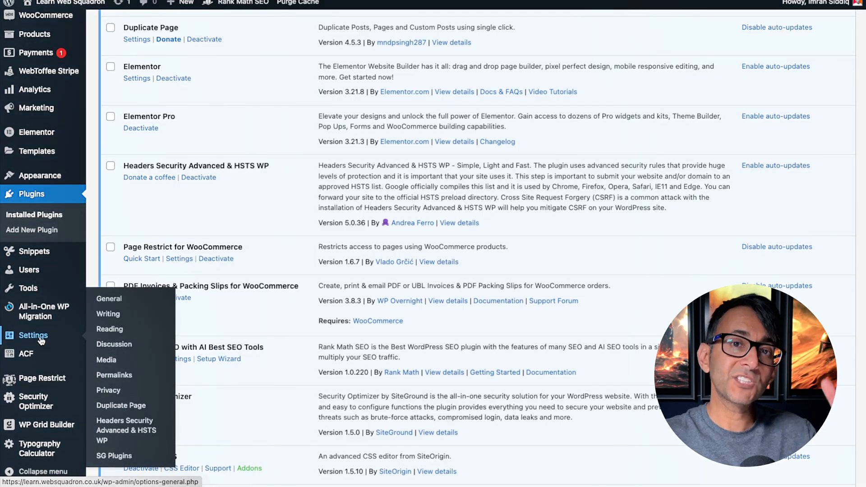
Step: Review the plugin's default HSTS, CSP, permissions and frame-options settings down to Save Changes
{"action": "left_click", "coordinate": [125, 430]}
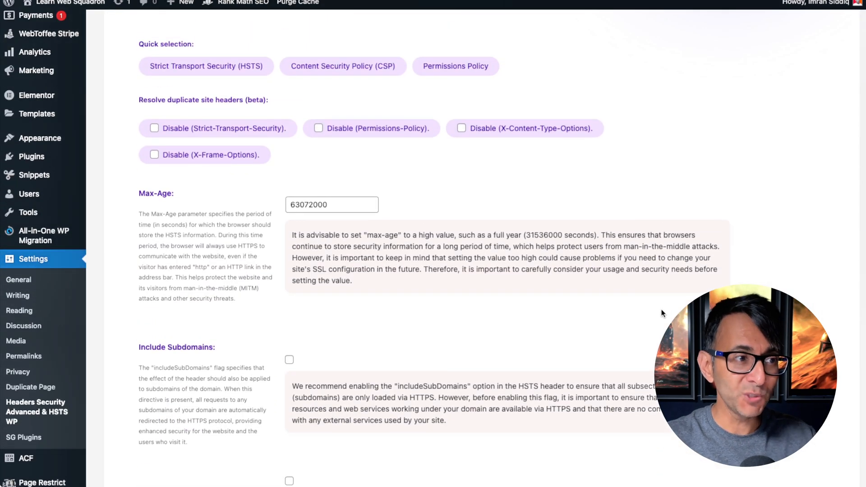
{"action": "scroll", "scroll_direction": "down", "scroll_amount": 3}
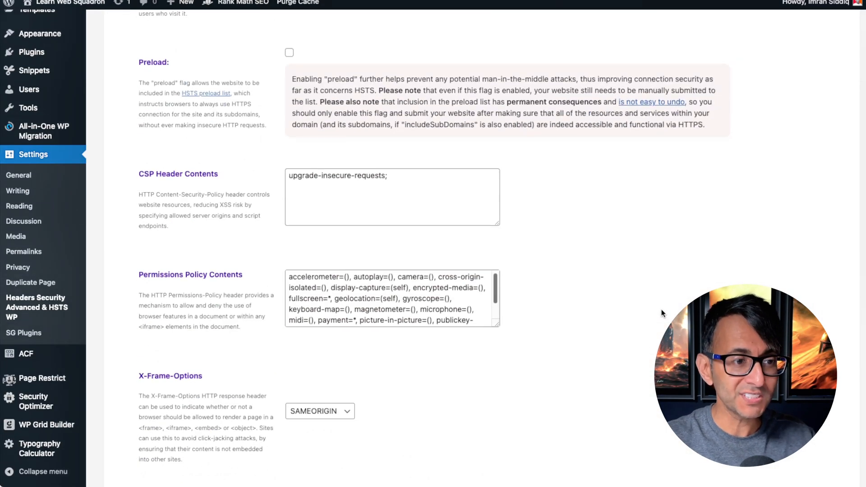
{"action": "scroll", "scroll_direction": "down", "scroll_amount": 3}
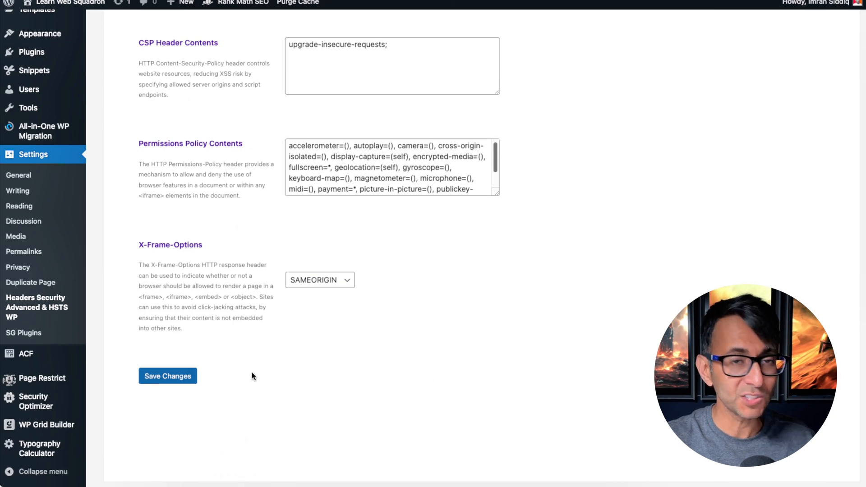
{"action": "scroll", "scroll_direction": "down", "scroll_amount": 3}
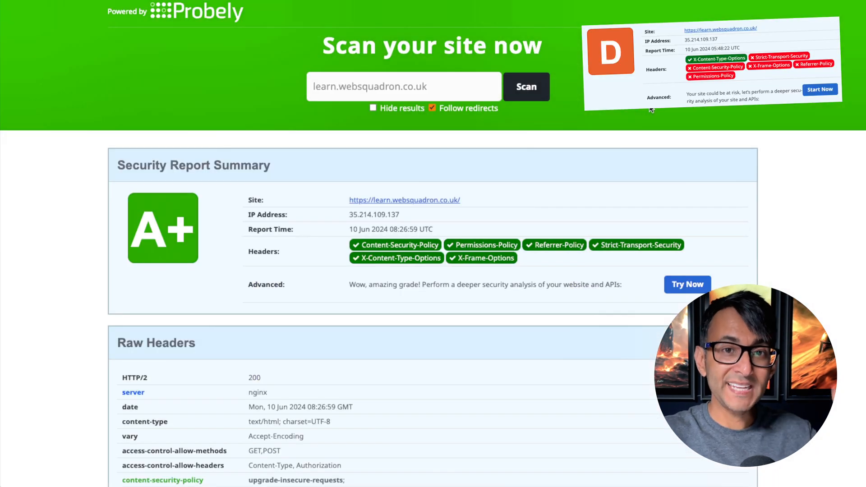
Step: Review the A+ Security Report Summary and the Raw Headers section of the rescanned site
{"action": "scroll", "scroll_direction": "down", "scroll_amount": 3}
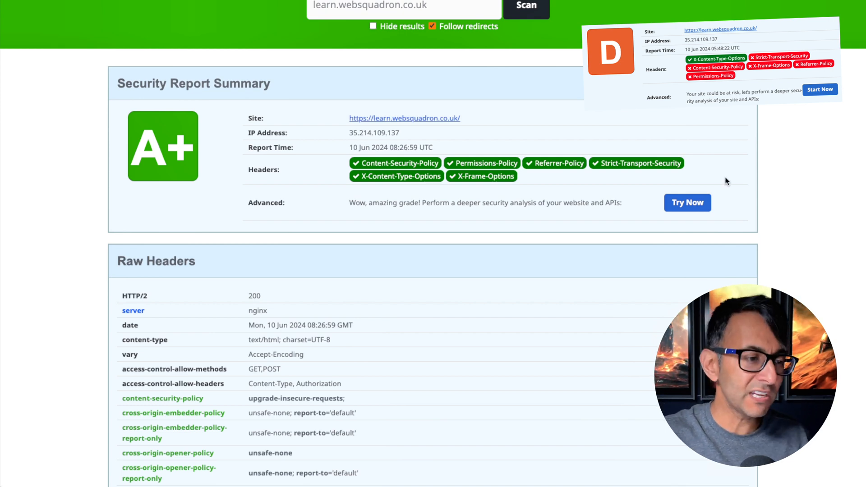
{"action": "scroll", "scroll_direction": "down", "scroll_amount": 3}
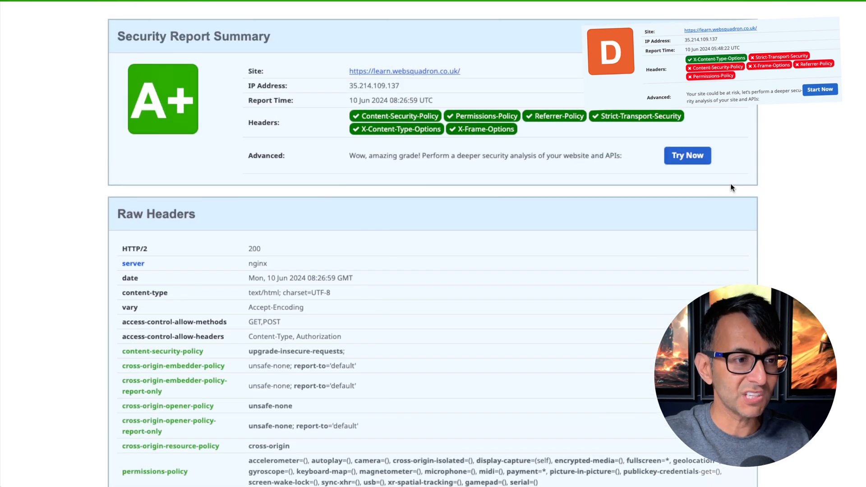
{"action": "scroll", "scroll_direction": "up", "scroll_amount": 3}
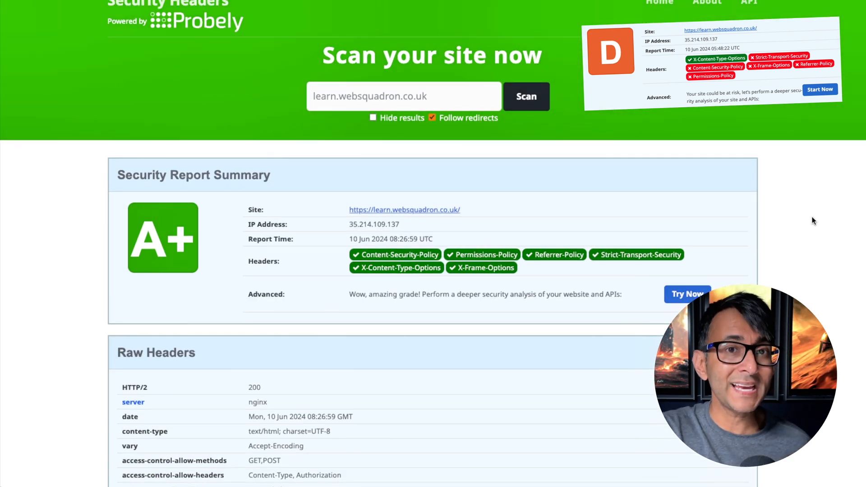